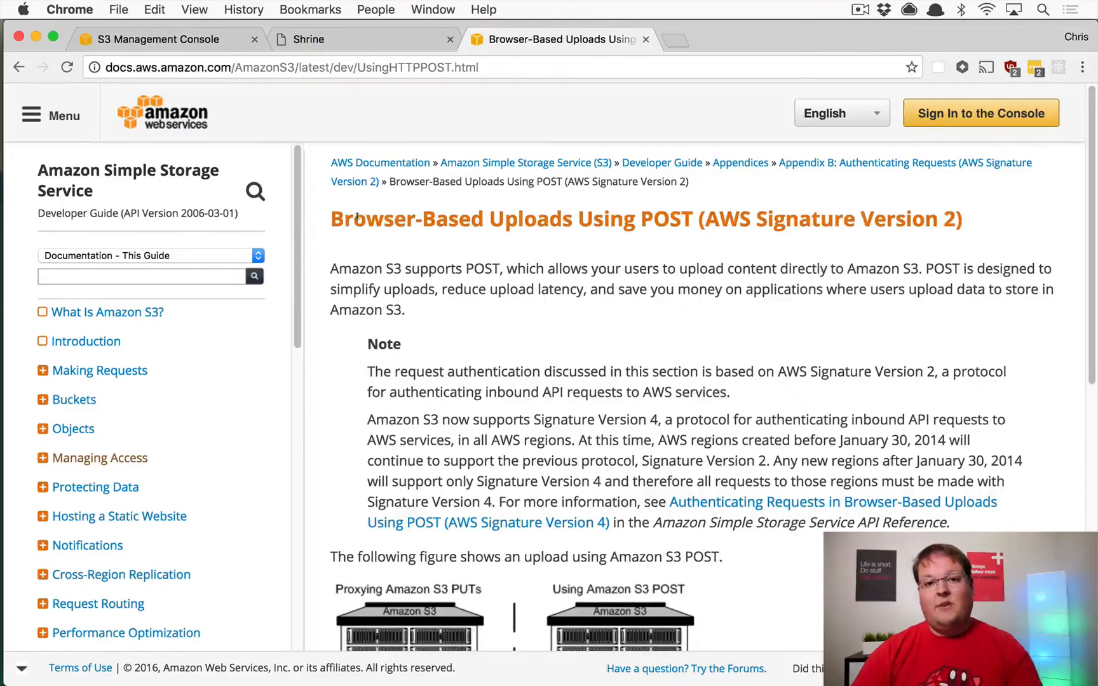
{"action": "scroll", "scroll_direction": "down", "scroll_amount": 3}
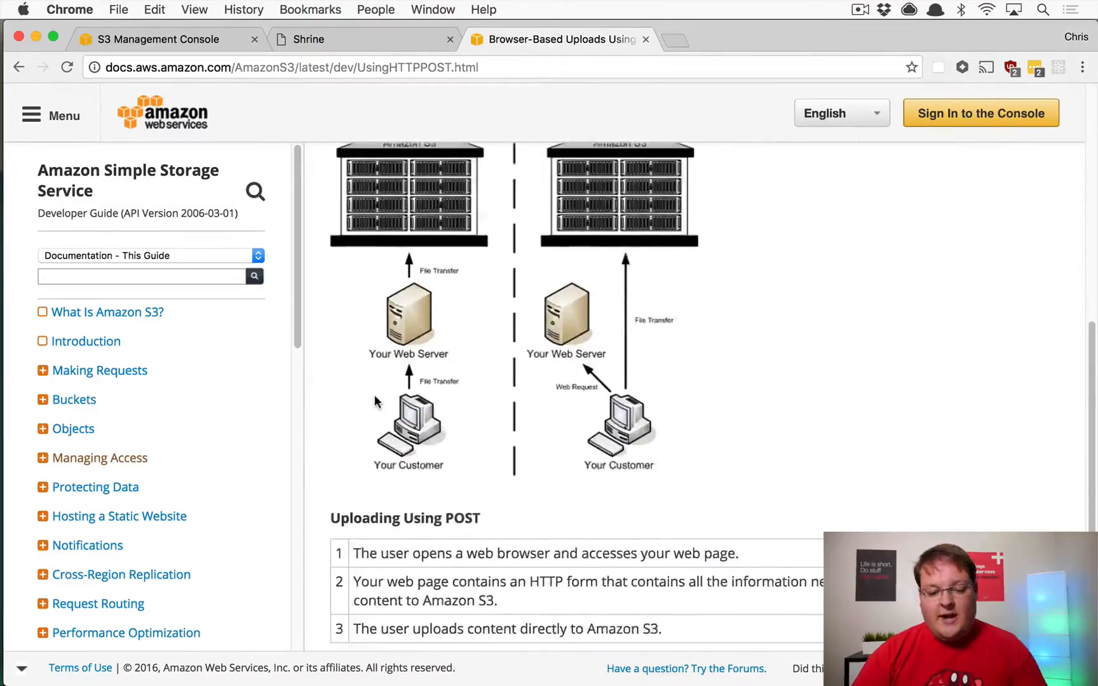
{"action": "scroll", "scroll_direction": "up", "scroll_amount": 3}
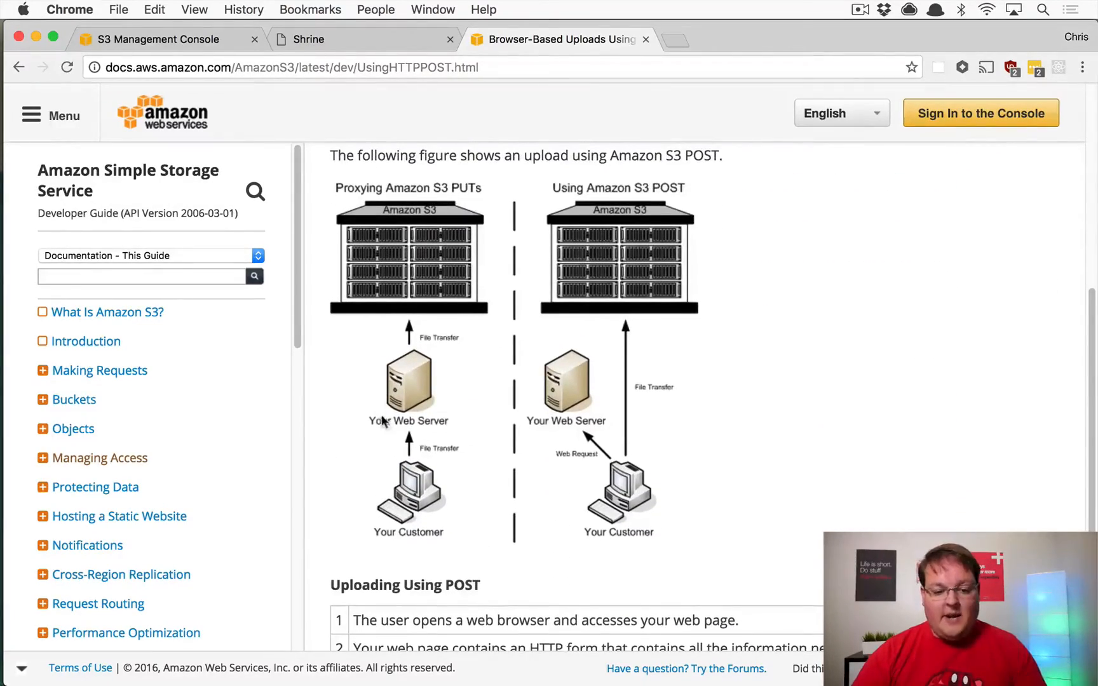
{"action": "scroll", "scroll_direction": "up", "scroll_amount": 3}
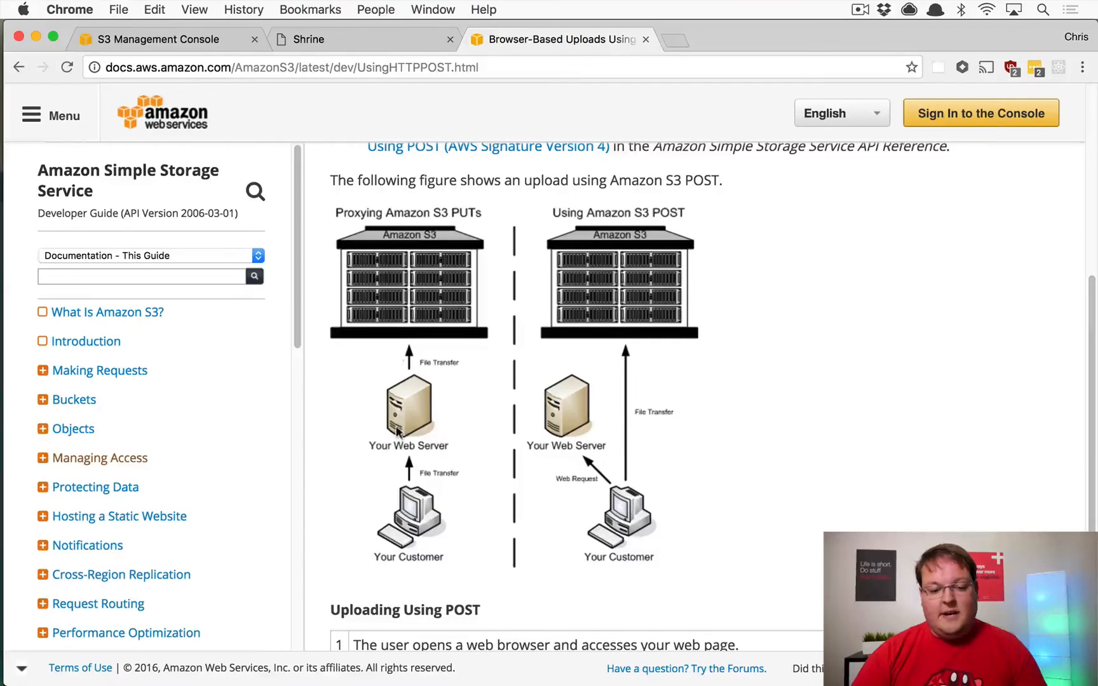